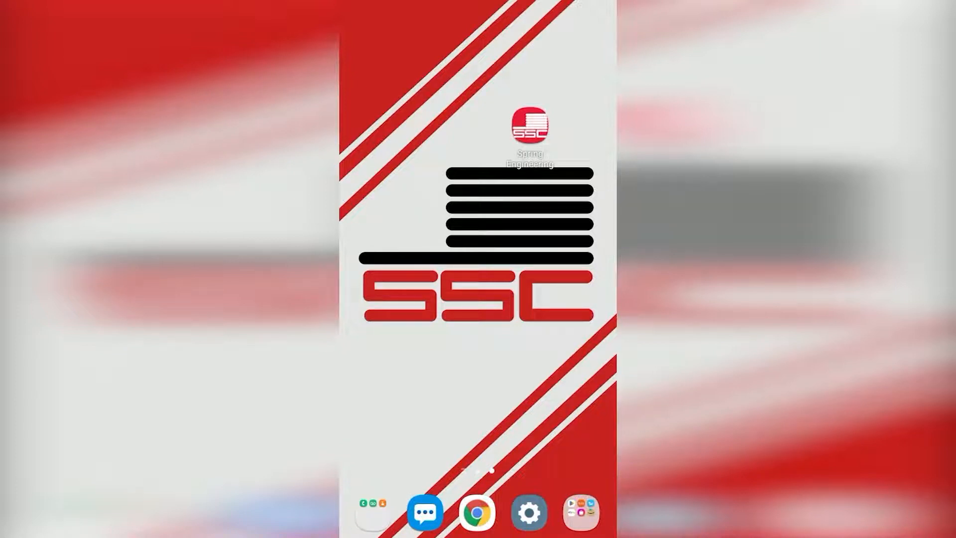
Launch the Spring Engineering app to its calculator form with Standard lift and radius 15
click(530, 126)
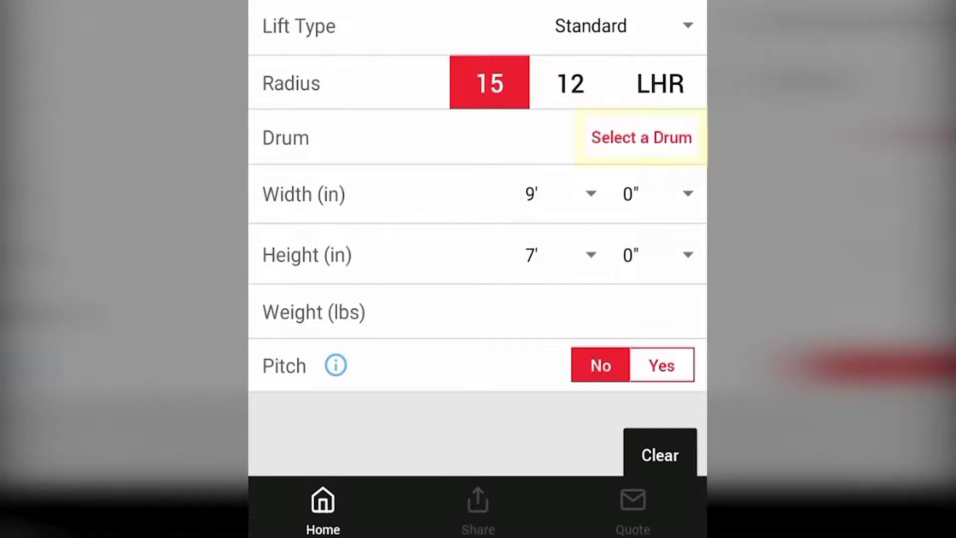
Choose the APCO 400-8 drum and view its specs: 102" height, 530 lbs, 1/8" cable
click(641, 137)
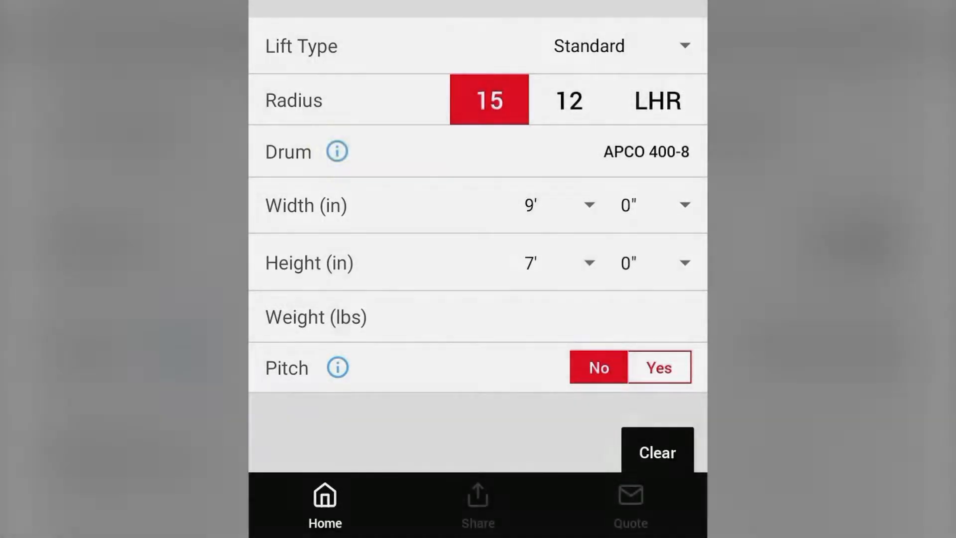
click(337, 151)
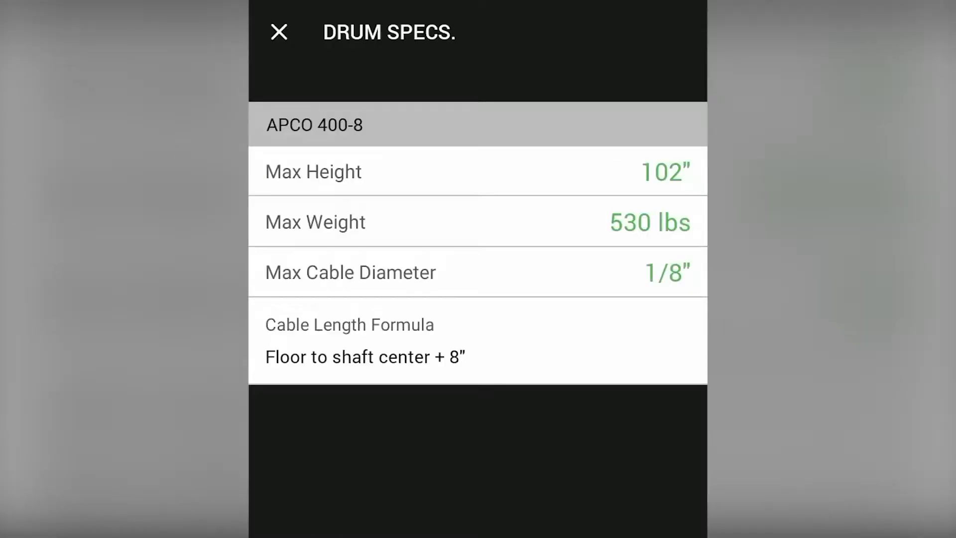